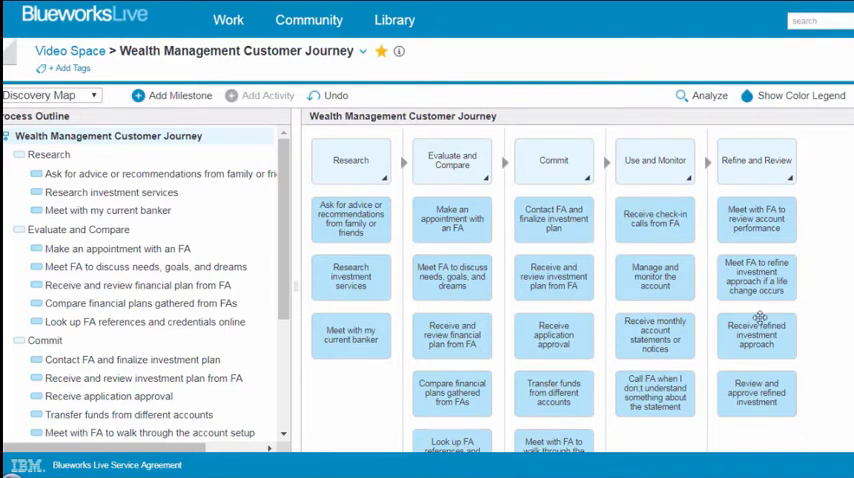
# Step: Colour the advice-seeking activity and both FA plan-review activities via their right-click colour menus
pyautogui.rightClick(350, 219)
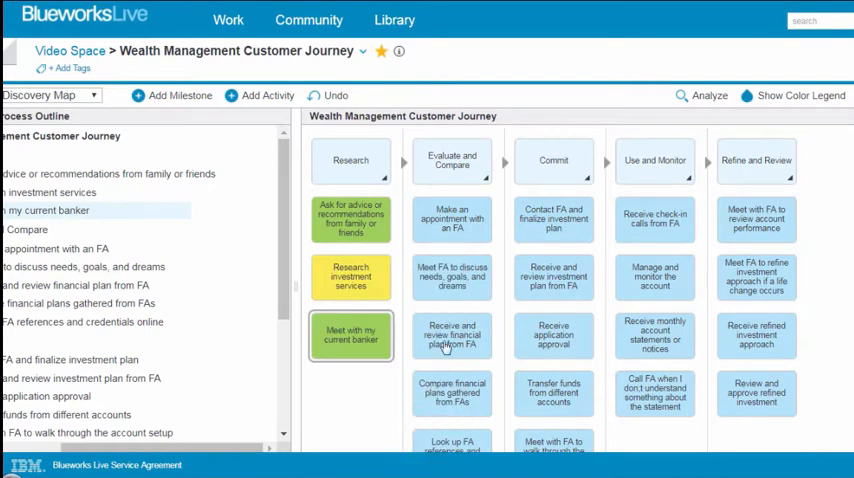
pyautogui.rightClick(452, 336)
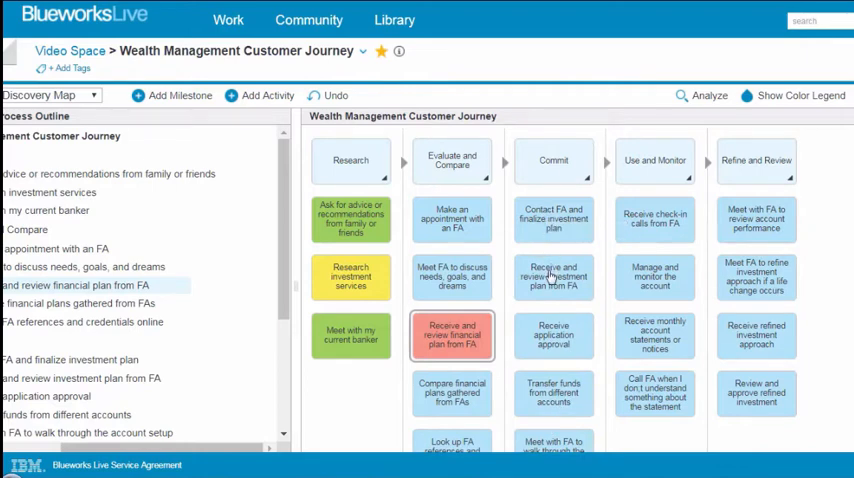
pyautogui.rightClick(553, 277)
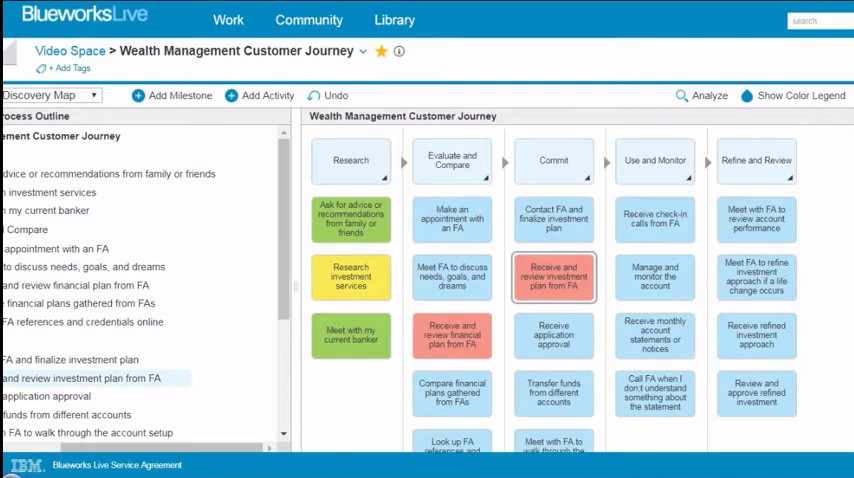
pyautogui.moveTo(790, 103)
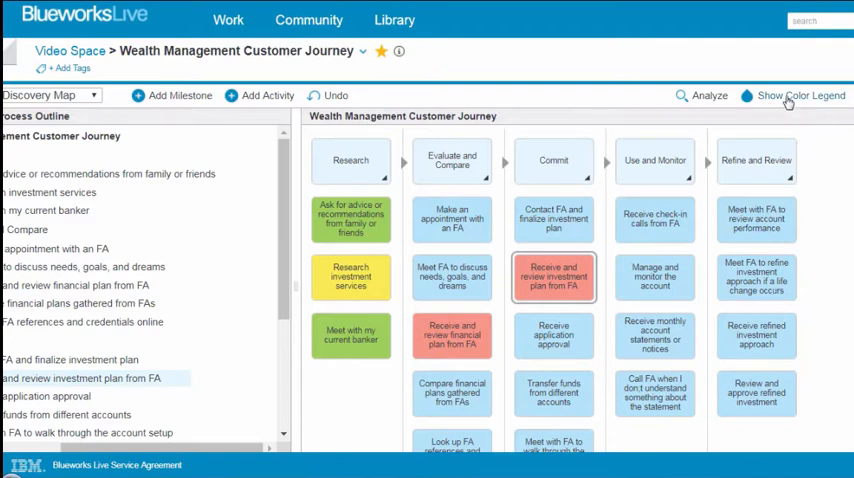
# Step: Show the colour legend so green and red can be labelled Positive and Negative
pyautogui.click(799, 95)
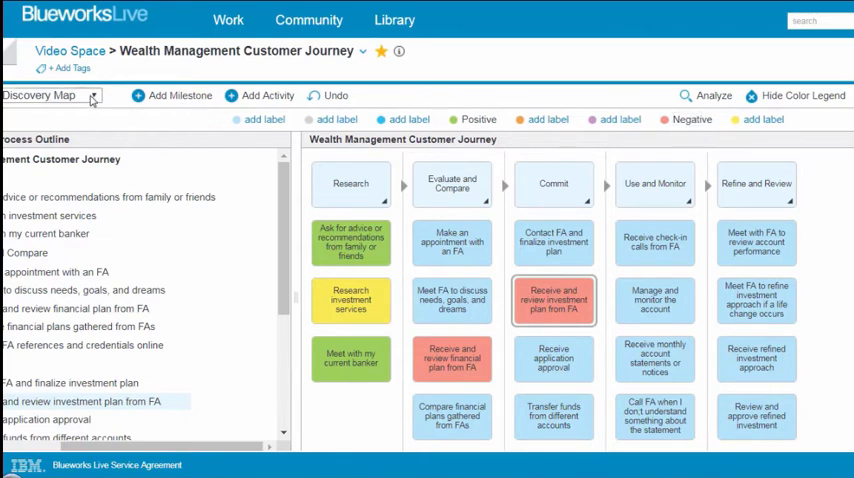
# Step: Switch to the Process Diagram view and begin labelling yellow as Neutral in the legend
pyautogui.click(50, 95)
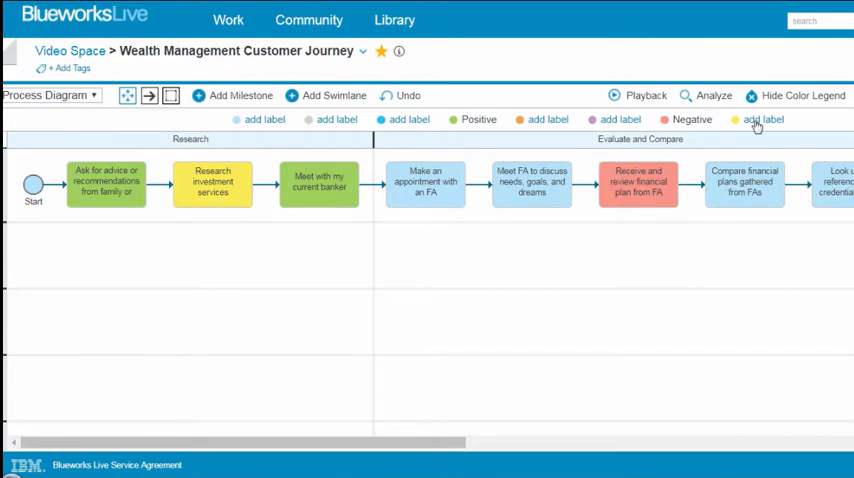
pyautogui.click(763, 119)
pyautogui.write('Neutral')
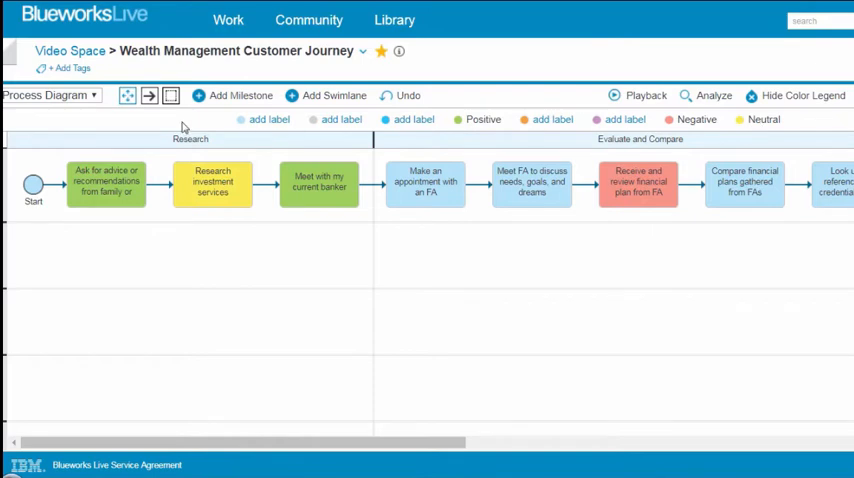
pyautogui.moveTo(170, 95)
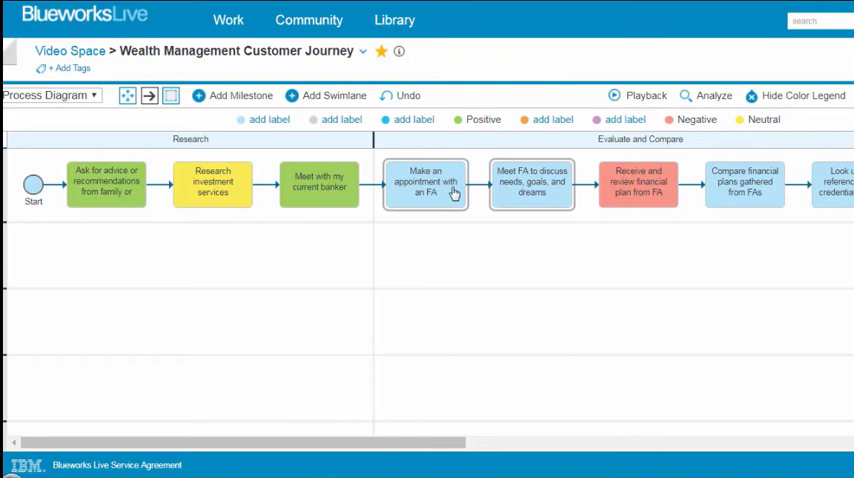
# Step: Colour the appointment and discussion activities green, then hide the colour legend
pyautogui.rightClick(425, 185)
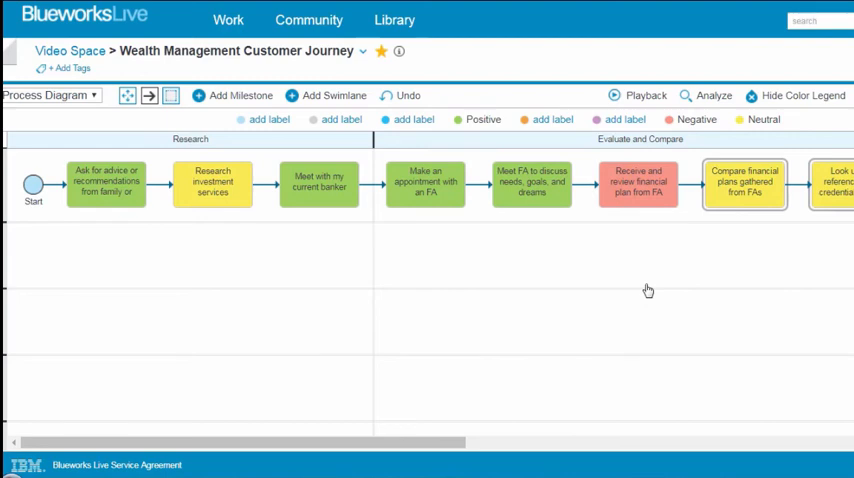
pyautogui.moveTo(793, 96)
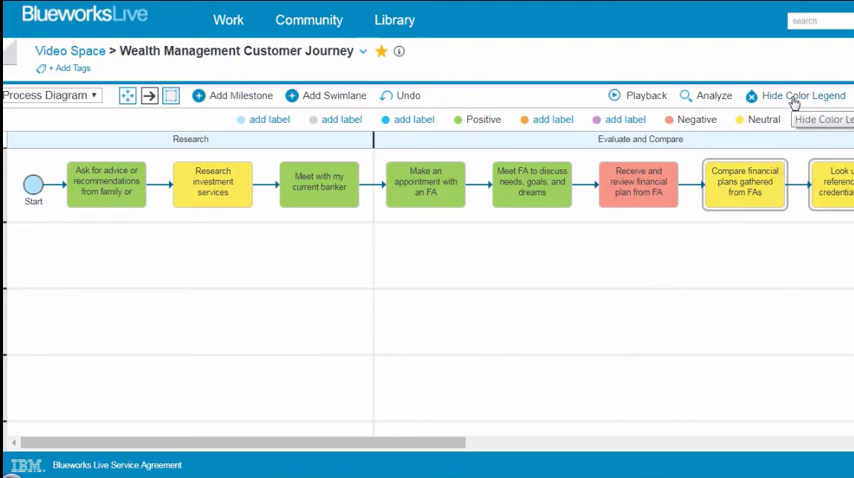
pyautogui.click(802, 95)
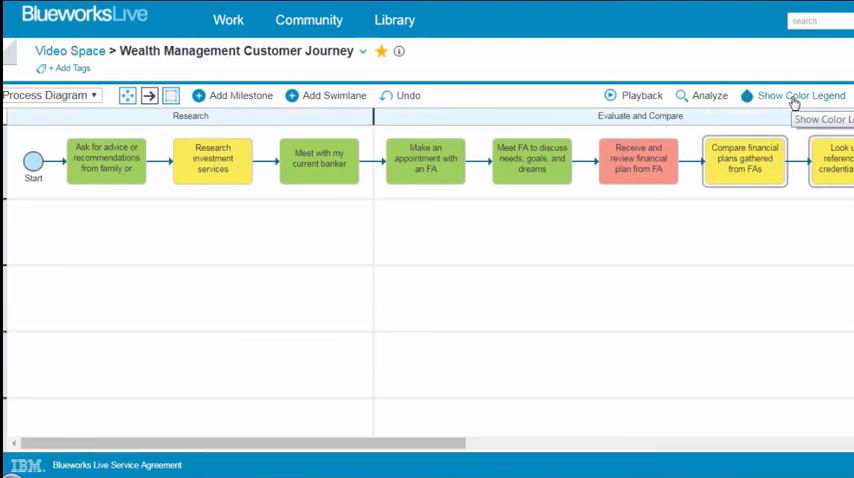